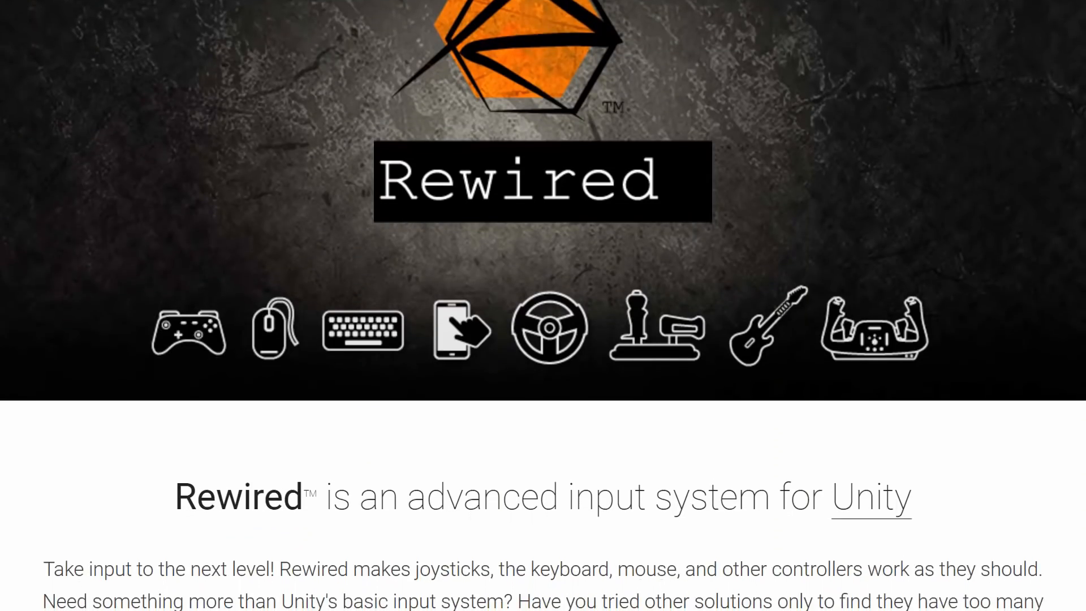
scroll("down", 3)
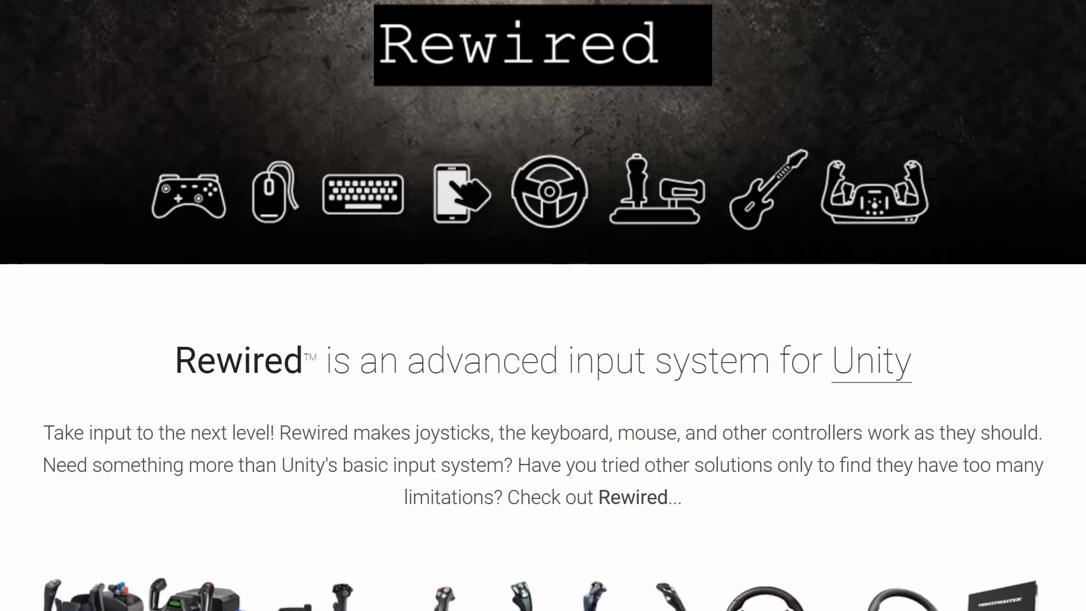